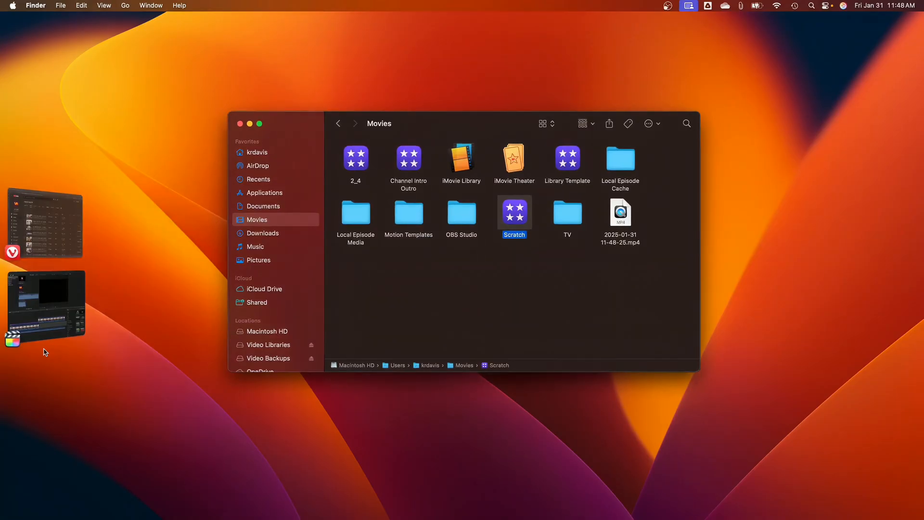
mouse_move(525, 253)
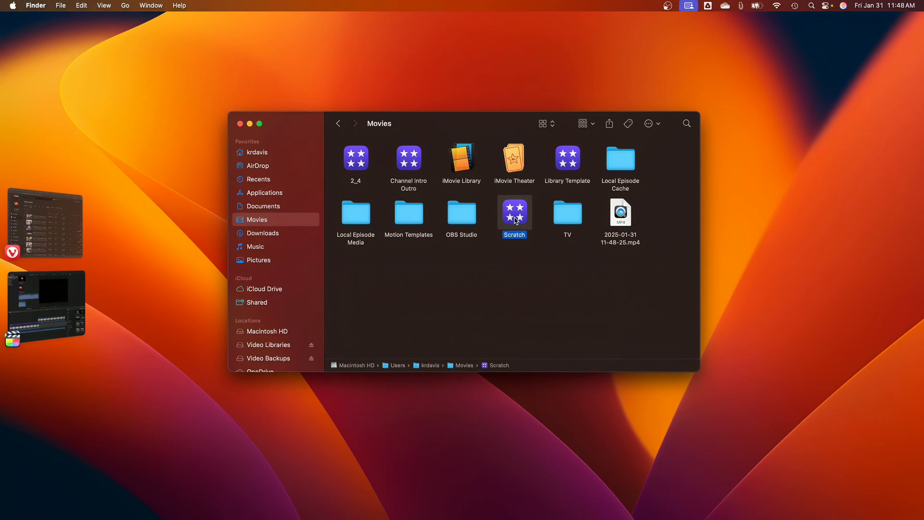
Step: Delete all render files for the Scratch library via Delete Generated Library Files, choosing All rather than Unused Only
right_click(514, 211)
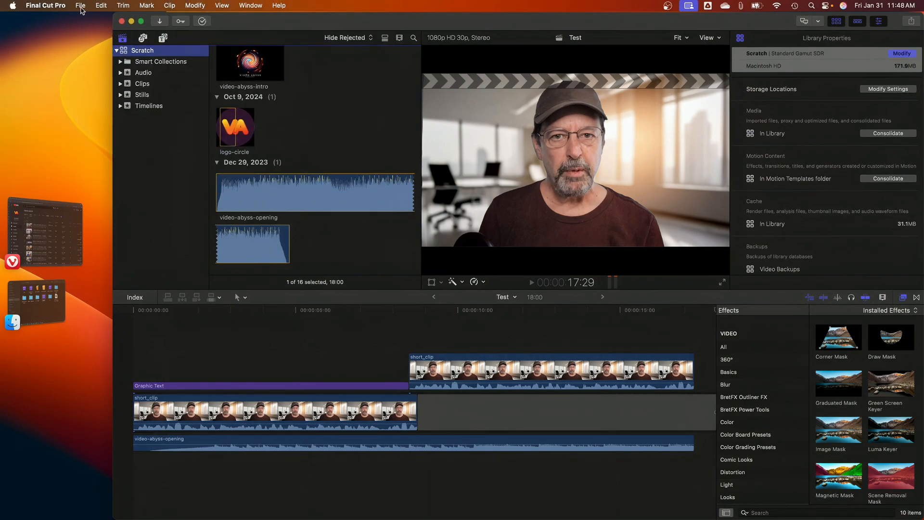
click(80, 6)
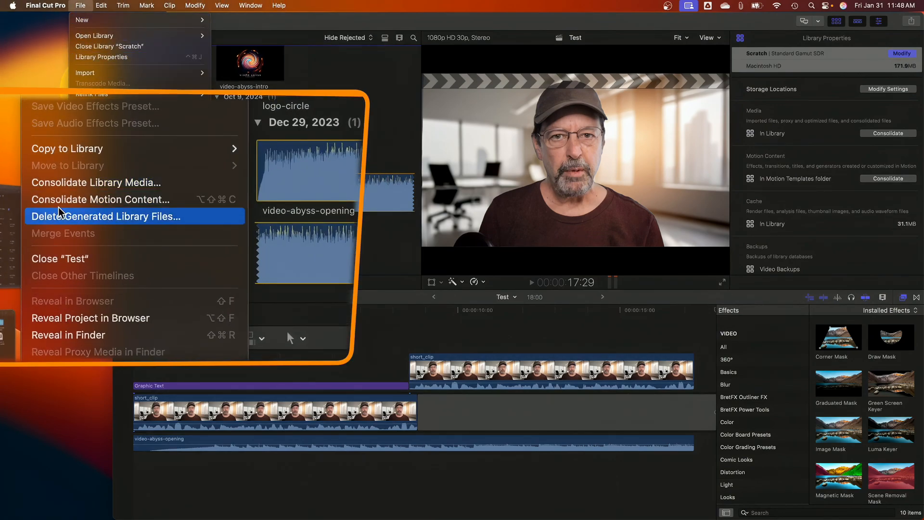
click(105, 216)
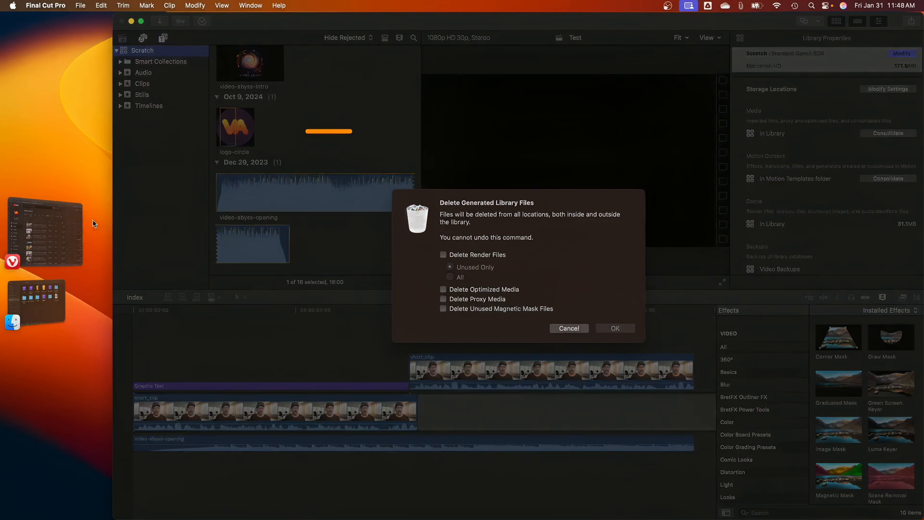
click(443, 254)
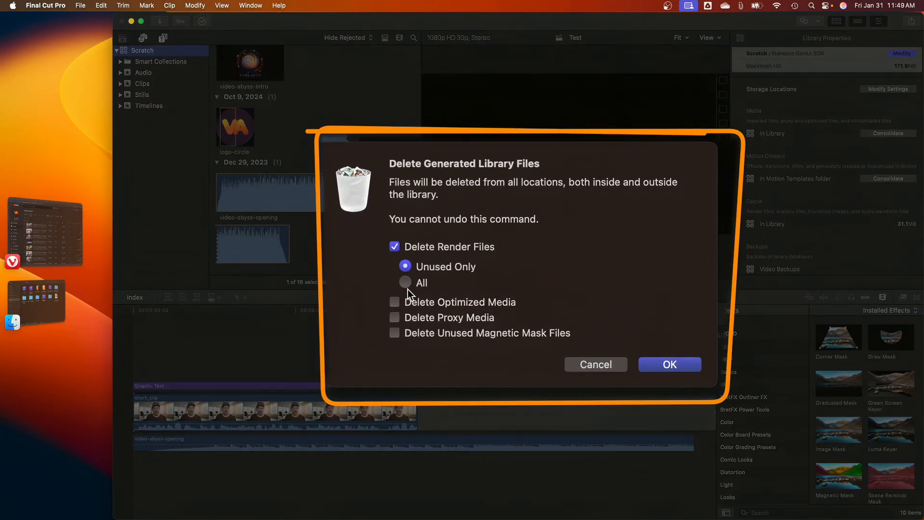
click(405, 282)
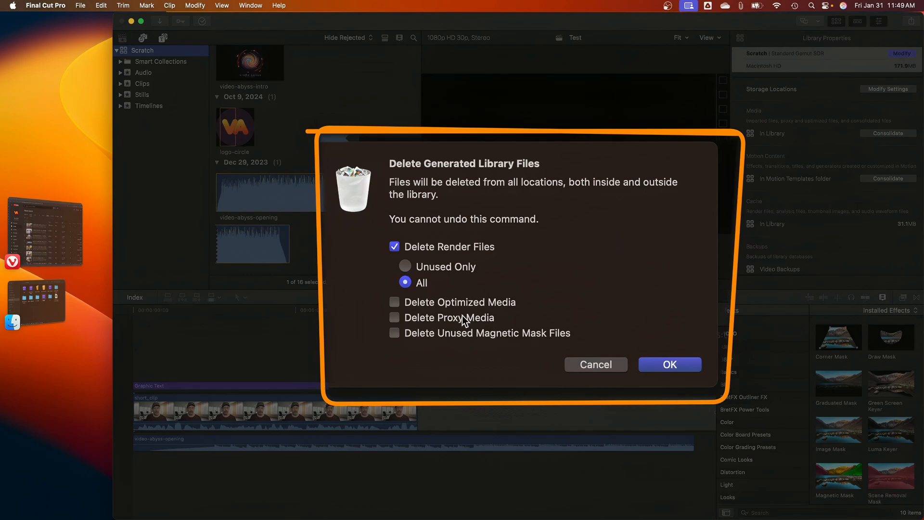
mouse_move(462, 324)
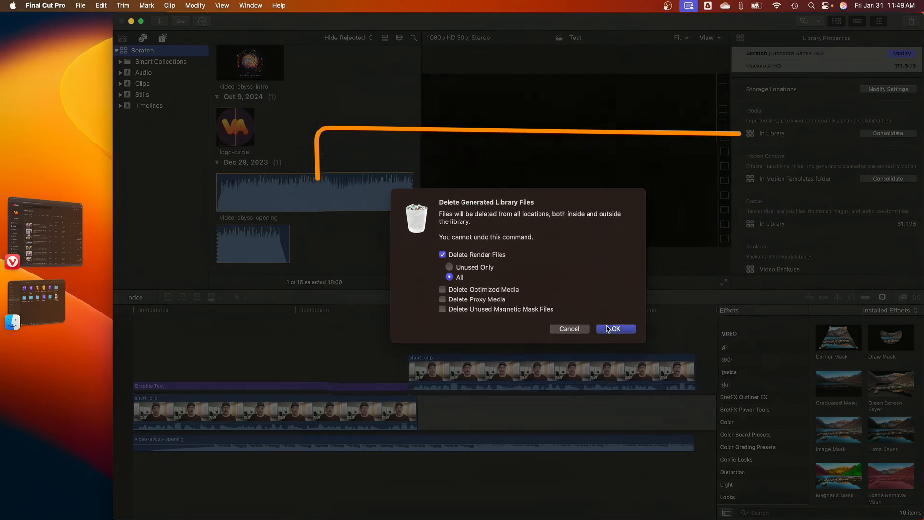
click(616, 328)
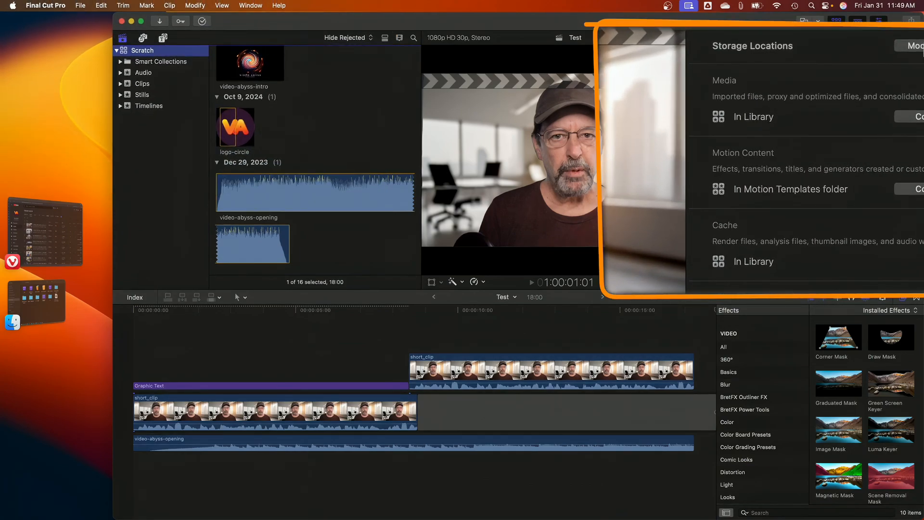
Step: Set the Scratch library's cache location to the Local Episode Cache folder in Movies
click(887, 88)
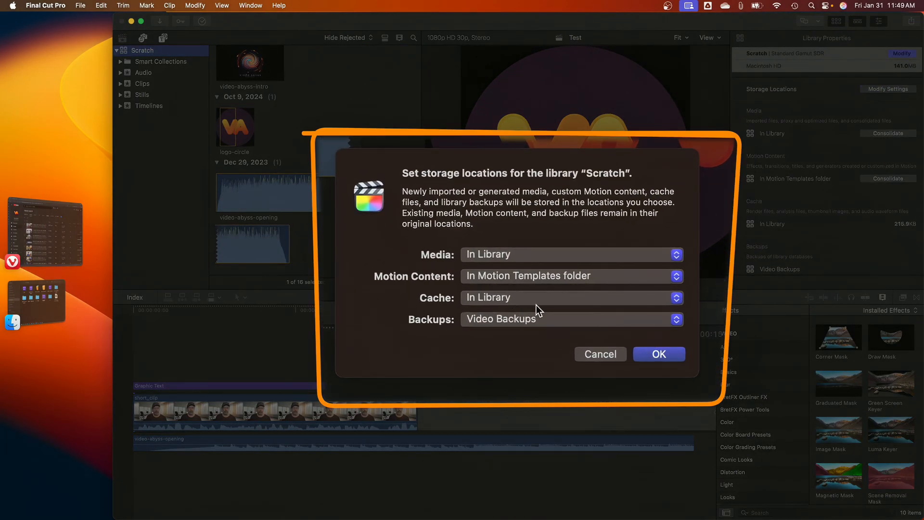
click(571, 298)
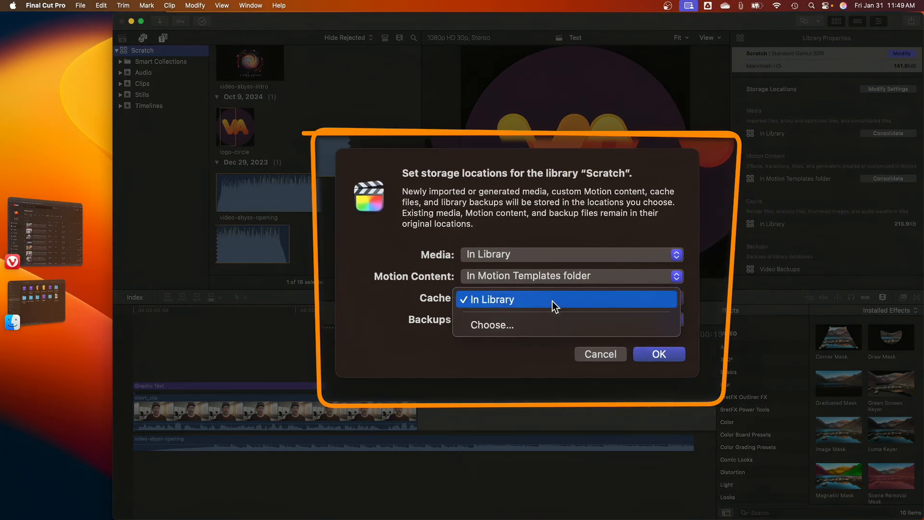
click(491, 325)
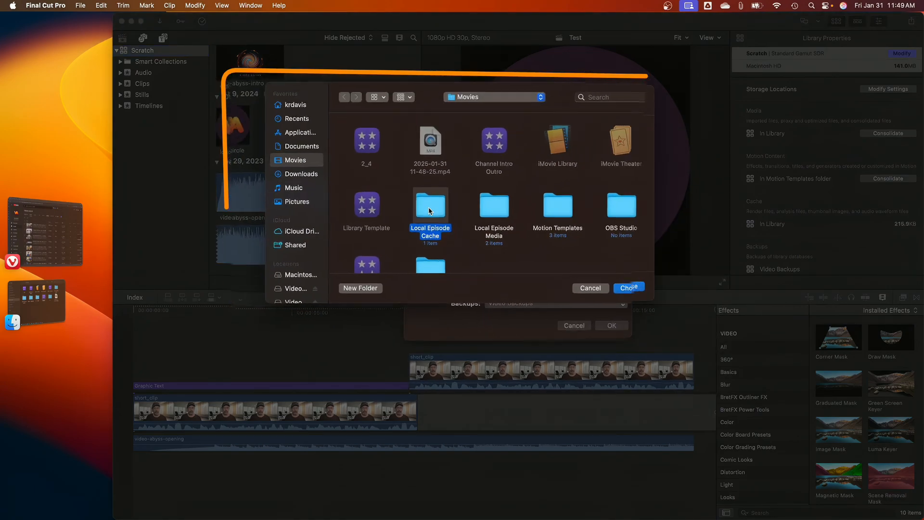
click(629, 288)
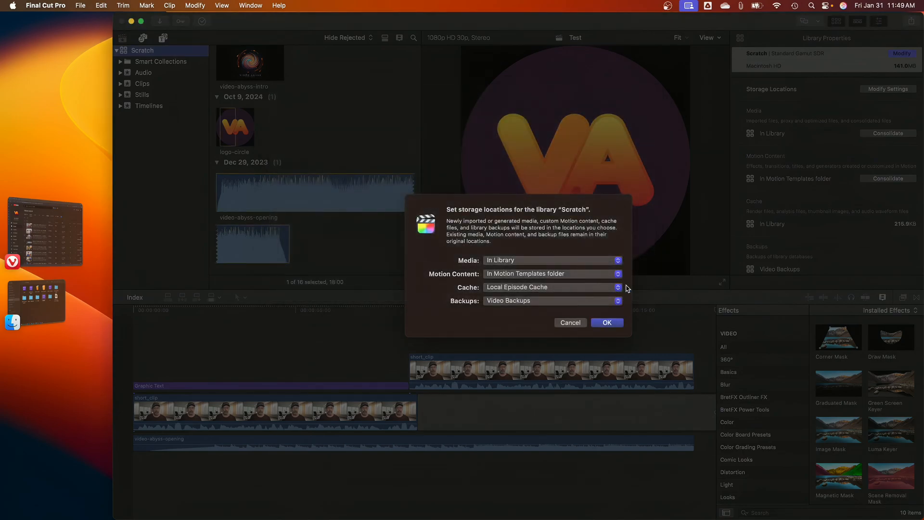
click(607, 322)
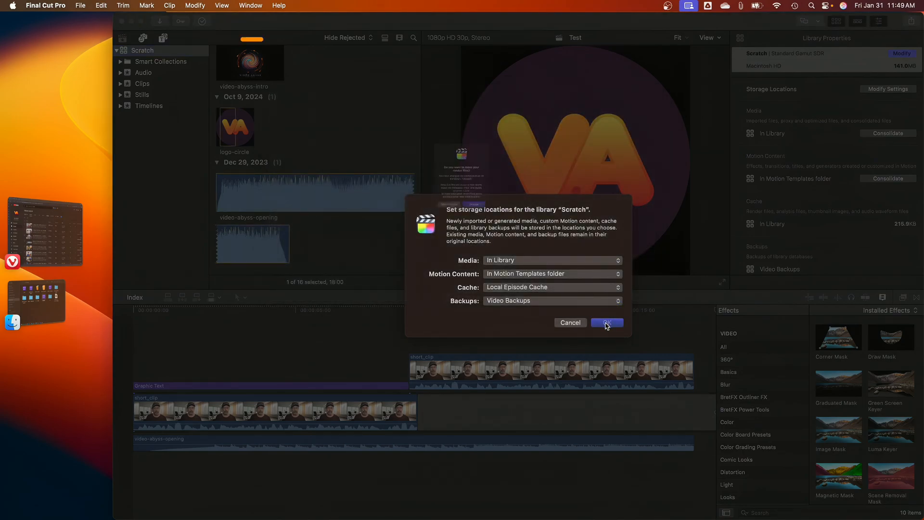
click(606, 323)
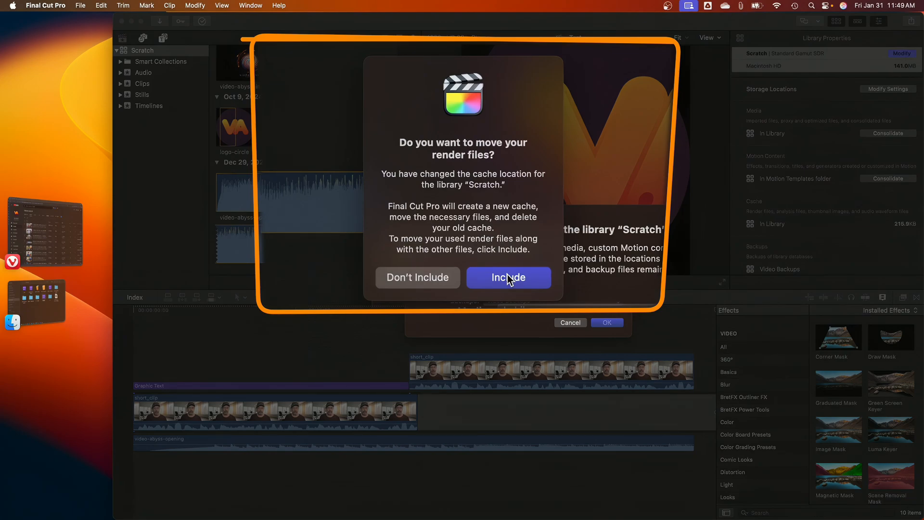
Step: Include the existing render files when moving the cache to the new location
click(508, 277)
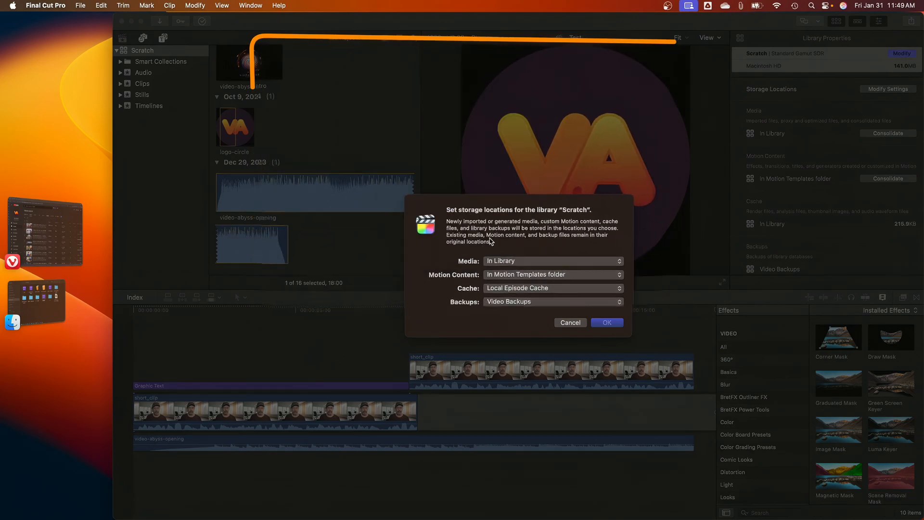
click(605, 322)
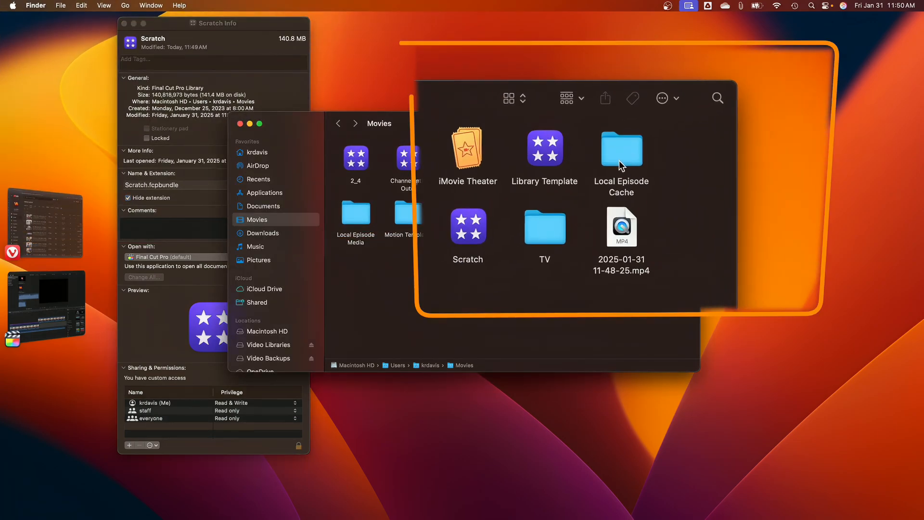
Step: Show the Local Episode Cache folder contents with the Scratch Cache beside the 2_4 Cache
double_click(621, 150)
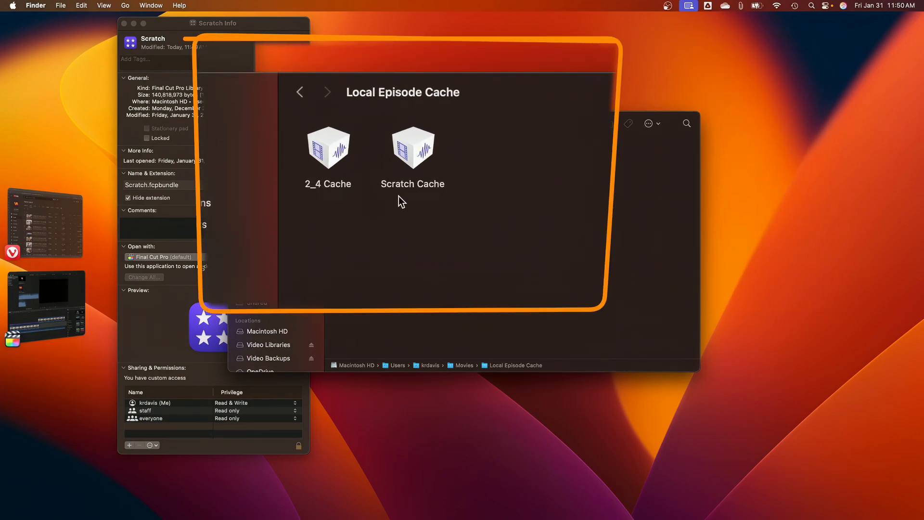
click(402, 123)
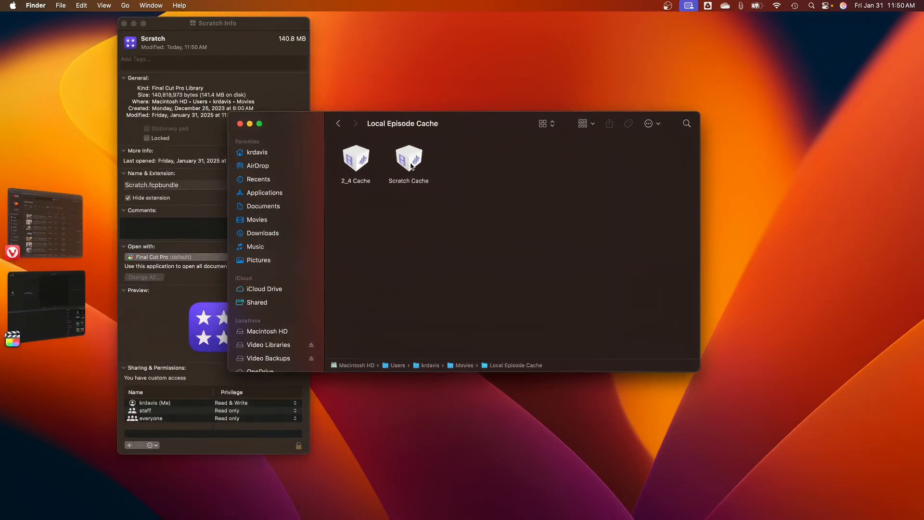
Step: Move the Scratch Cache bundle to the Trash, leaving only the 2_4 Cache
right_click(408, 159)
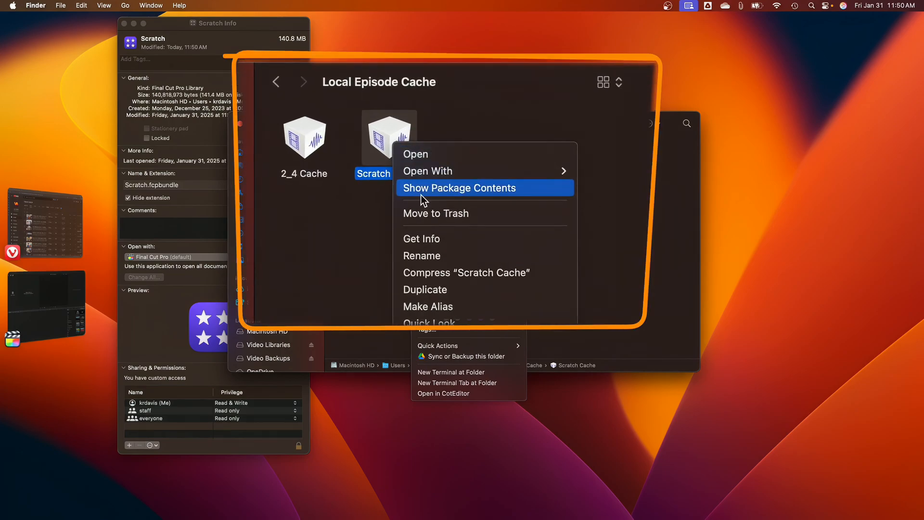
click(459, 188)
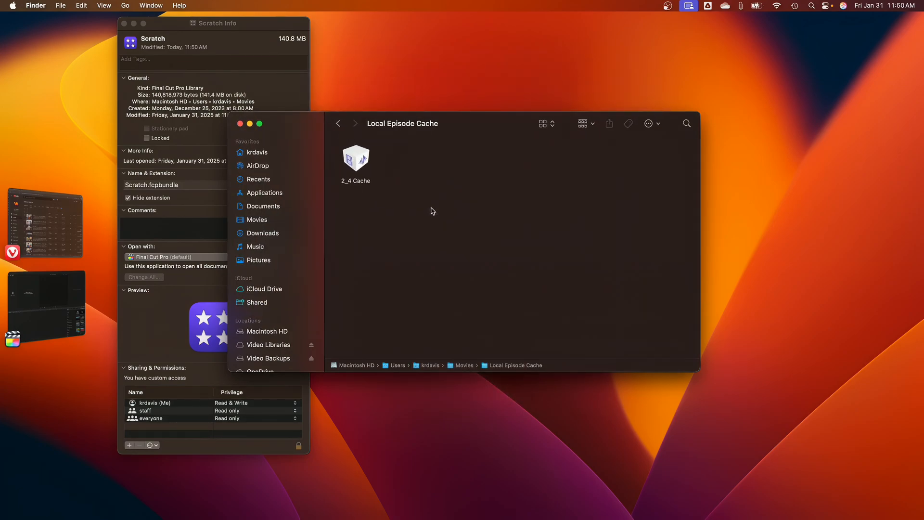
mouse_move(434, 189)
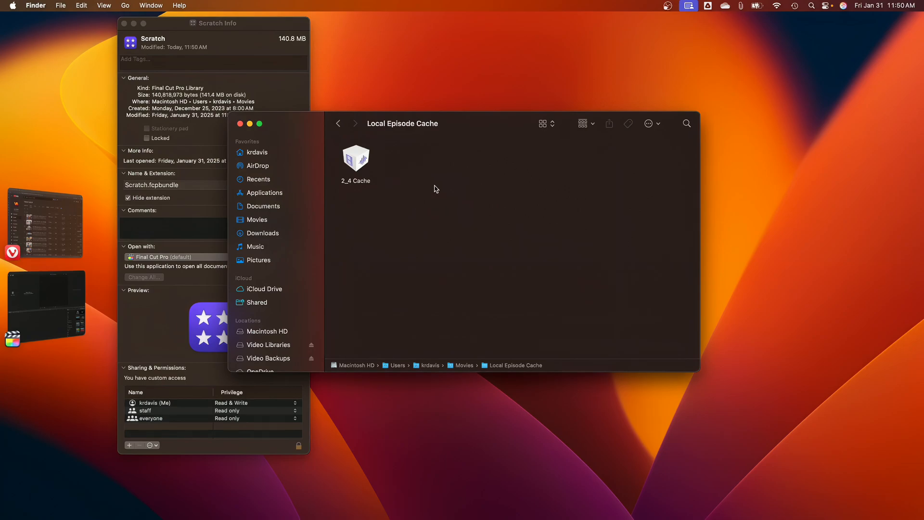